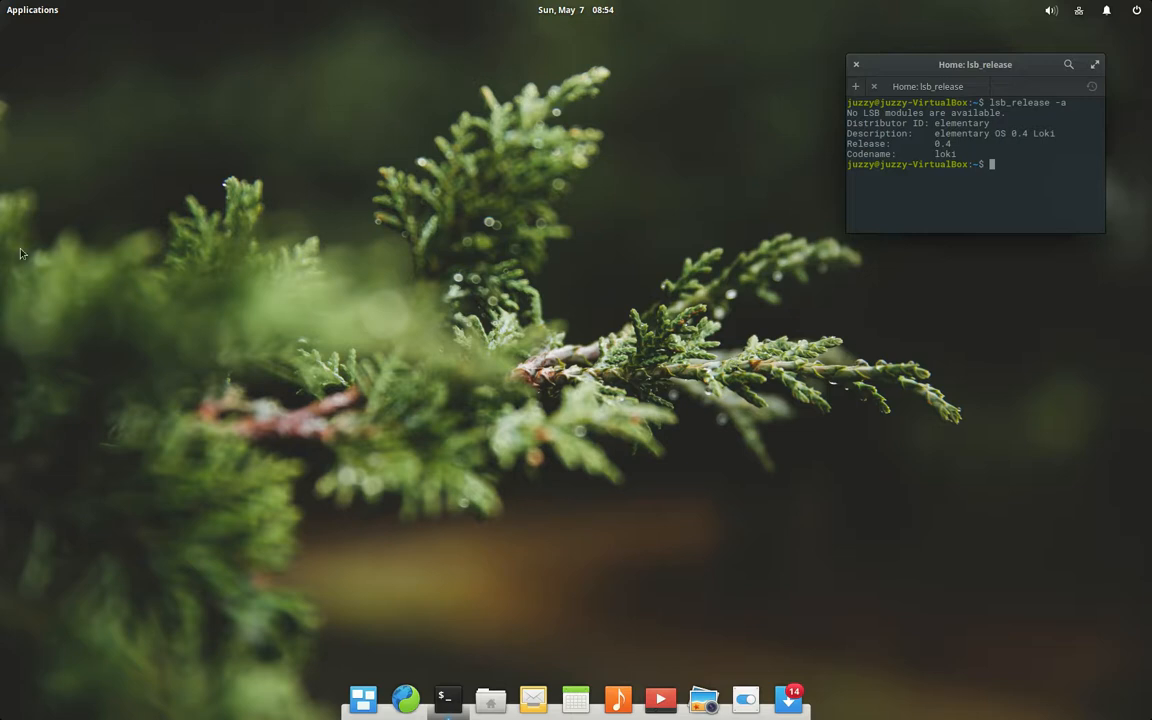
pyautogui.moveTo(432, 332)
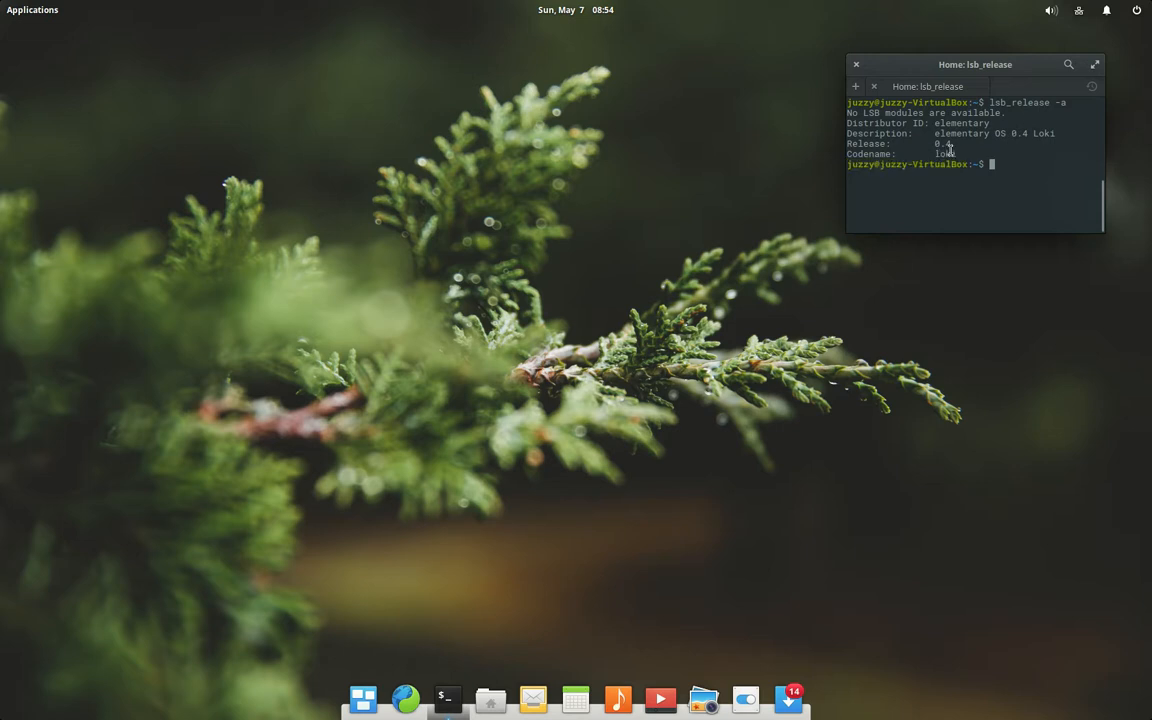
pyautogui.moveTo(650, 456)
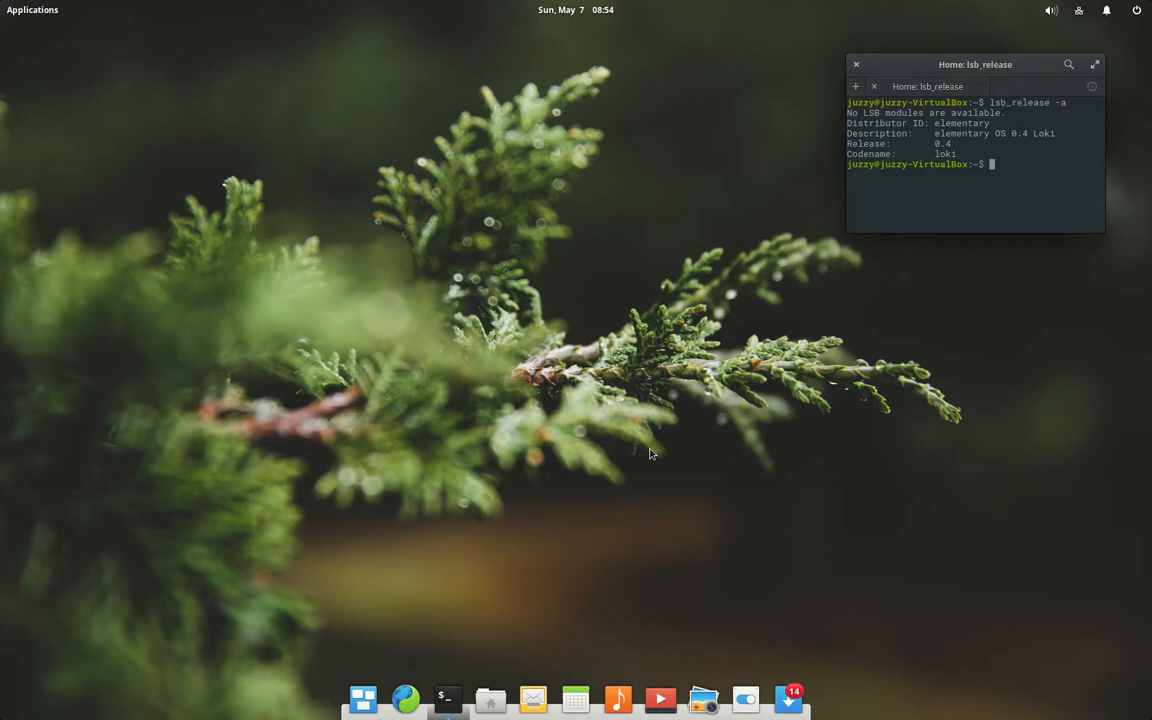
pyautogui.moveTo(688, 476)
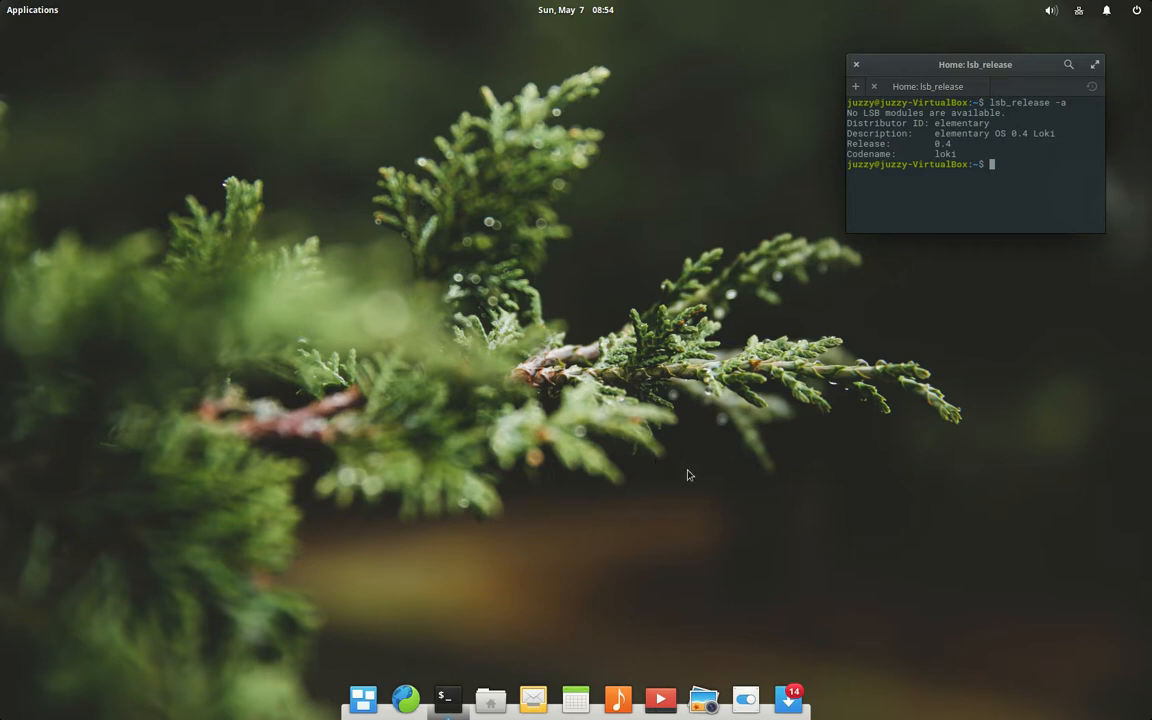
pyautogui.moveTo(712, 472)
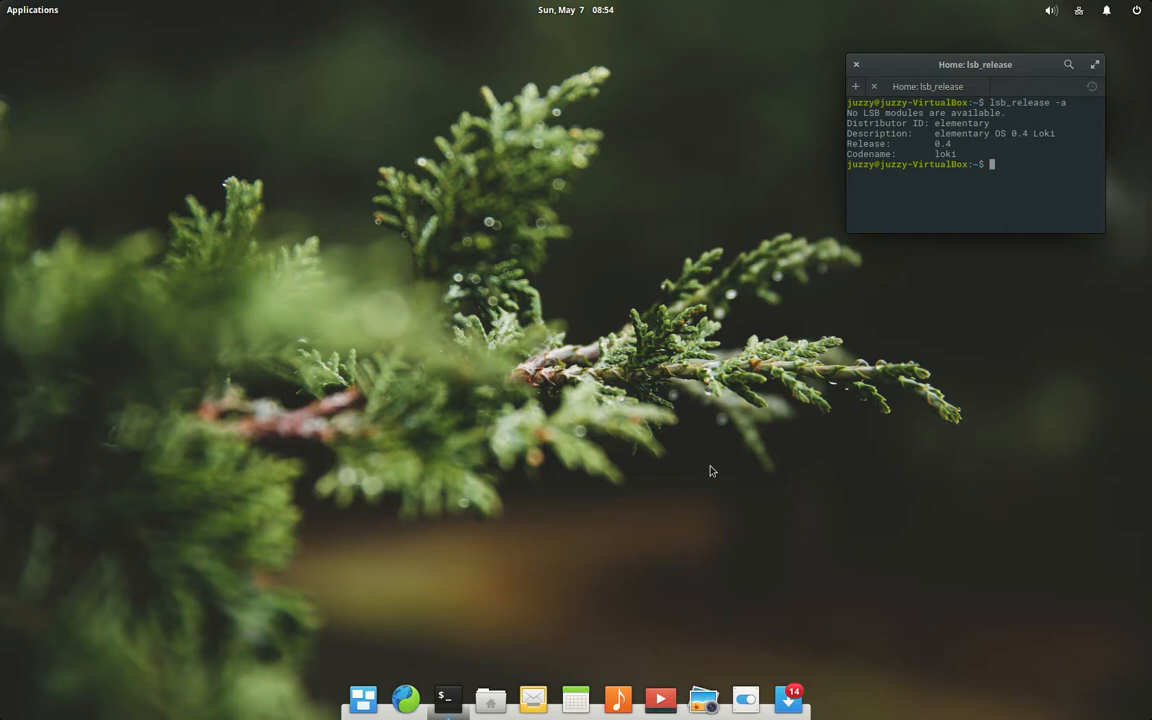
pyautogui.moveTo(790, 552)
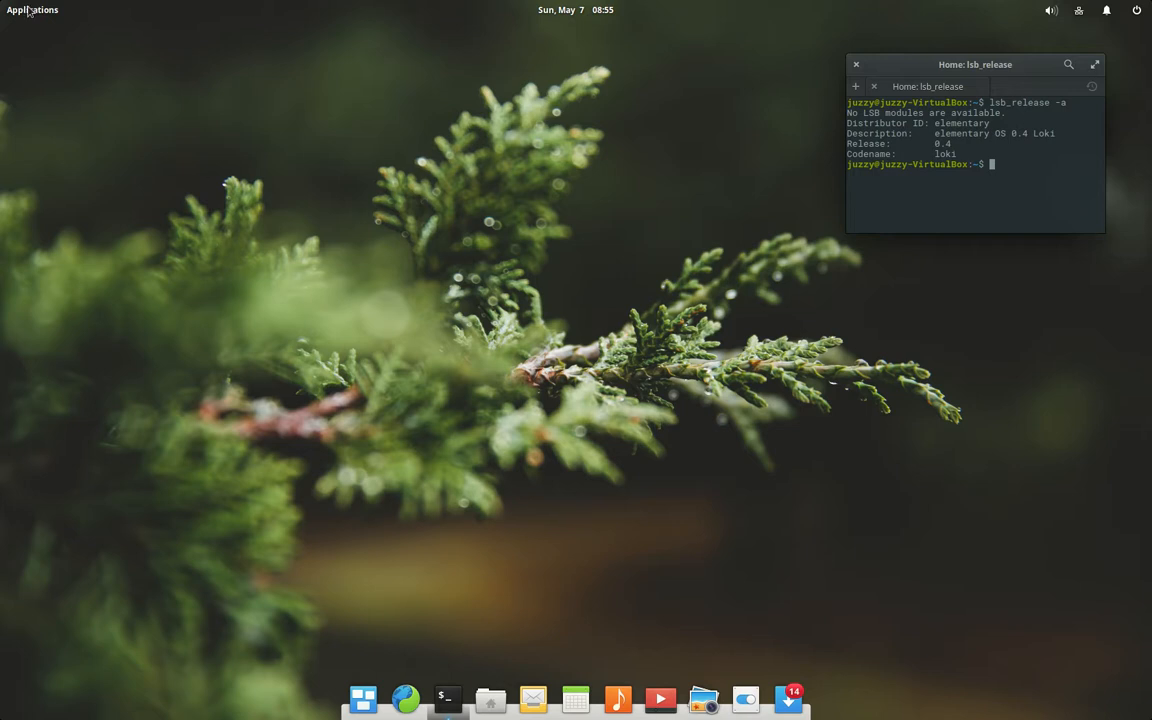
# Step: Show the launcher grid of installed applications from the top-panel Applications menu
pyautogui.click(32, 8)
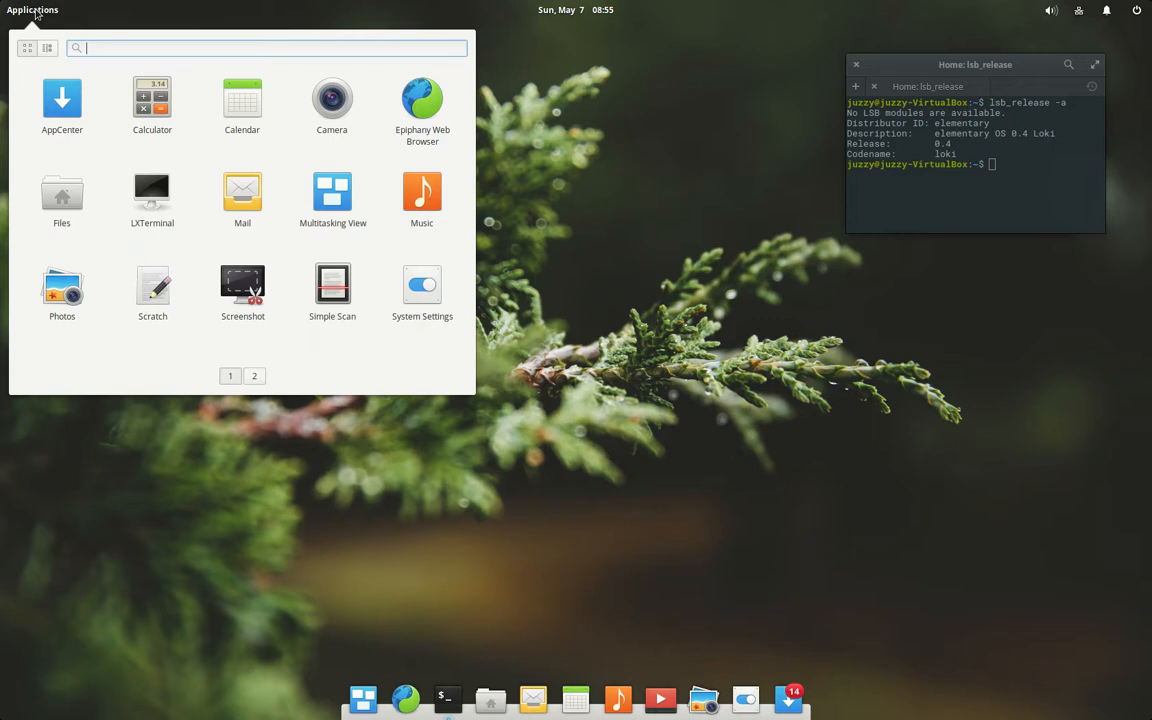
pyautogui.moveTo(584, 400)
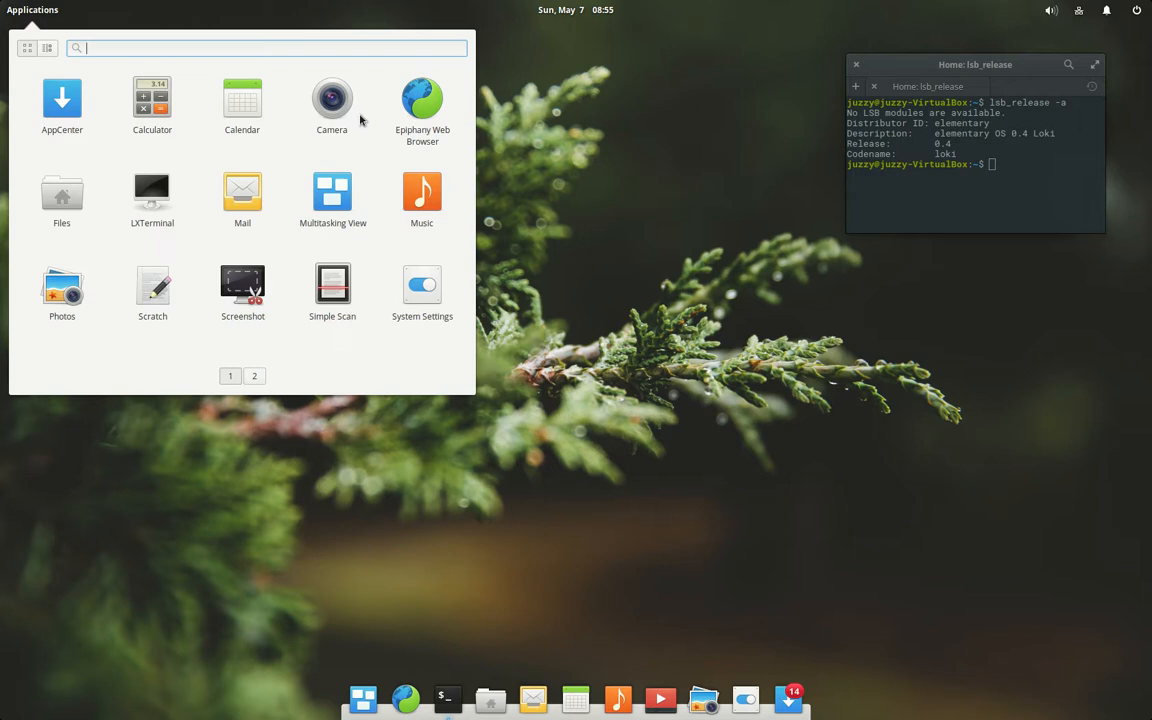
pyautogui.moveTo(410, 244)
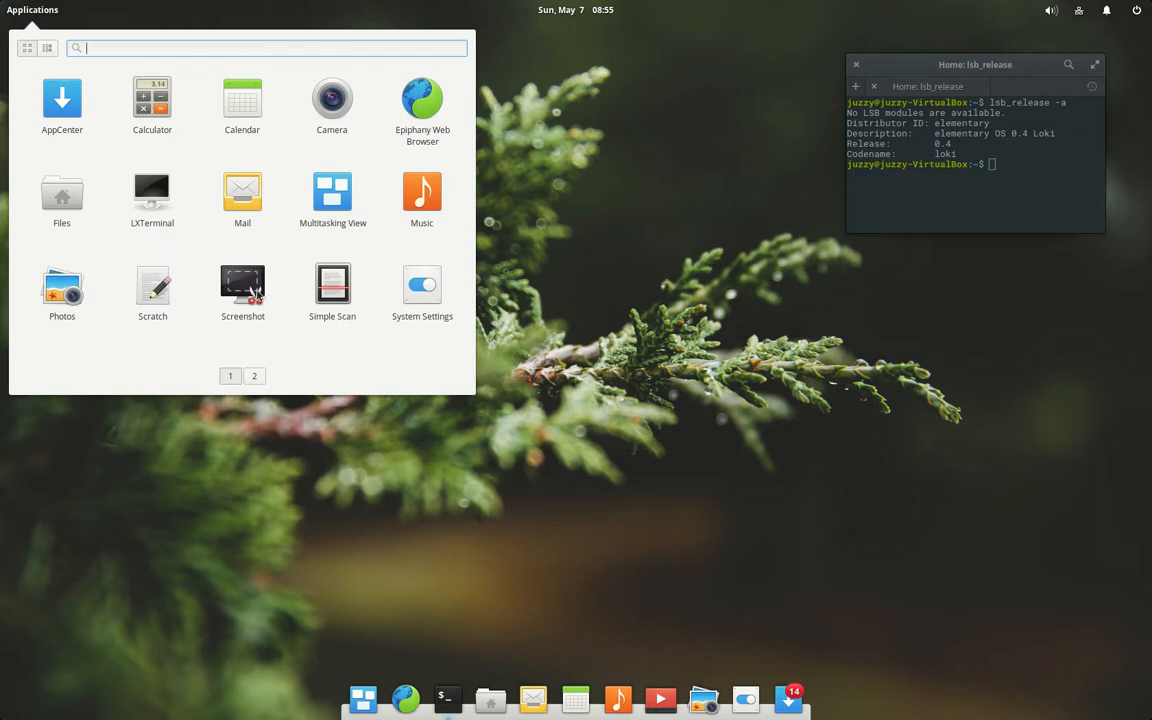
pyautogui.moveTo(242, 284)
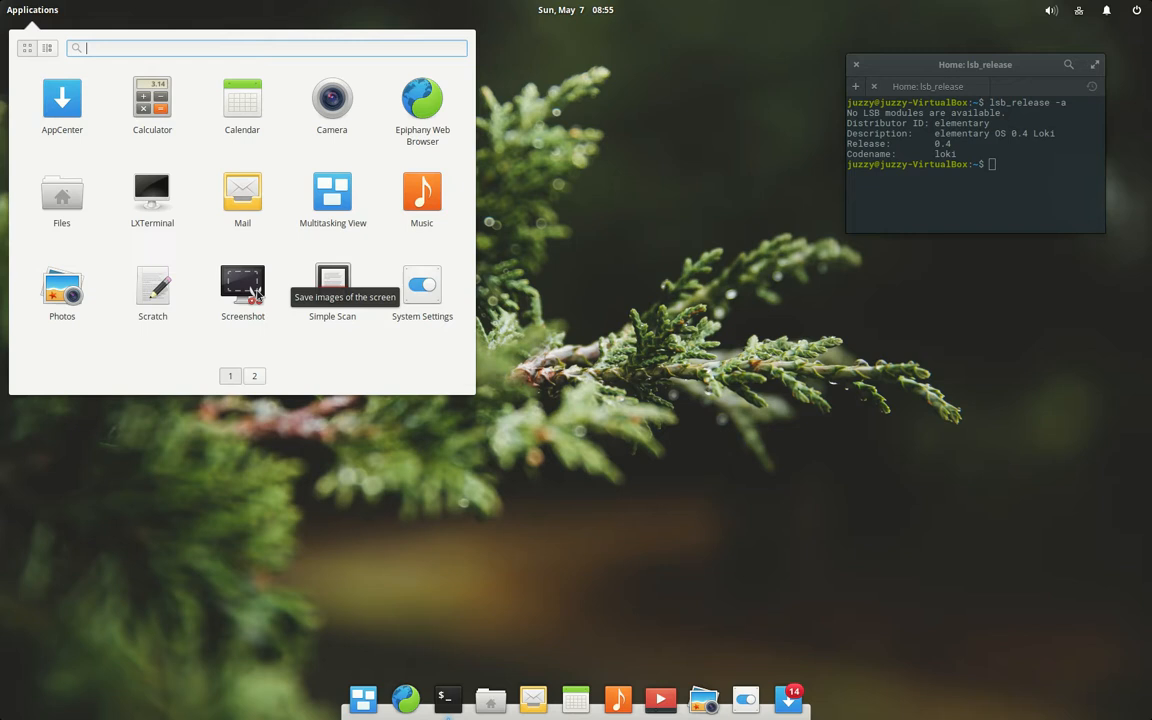
pyautogui.moveTo(80, 220)
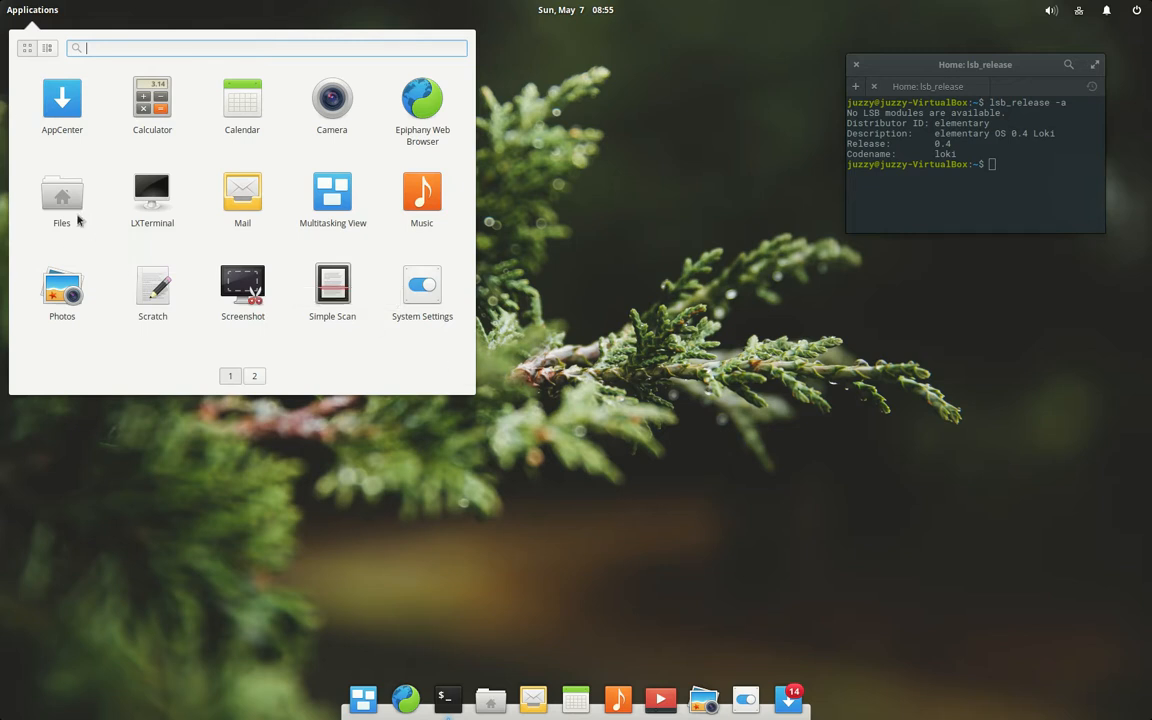
pyautogui.moveTo(70, 168)
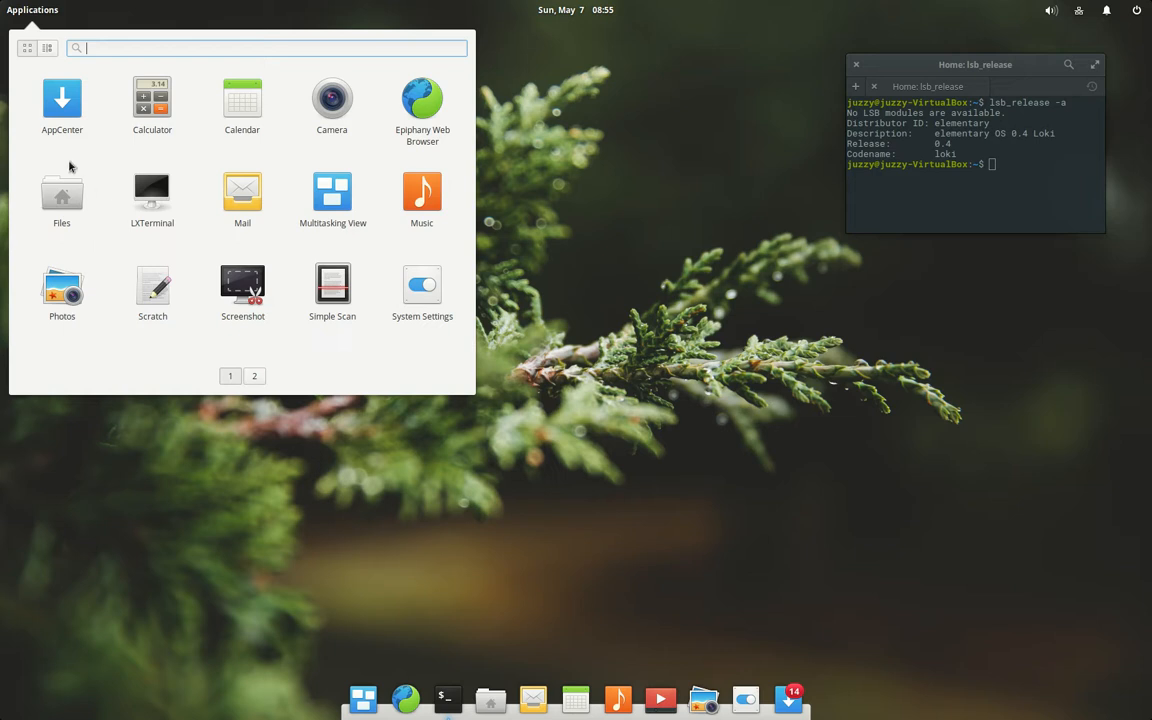
pyautogui.moveTo(68, 196)
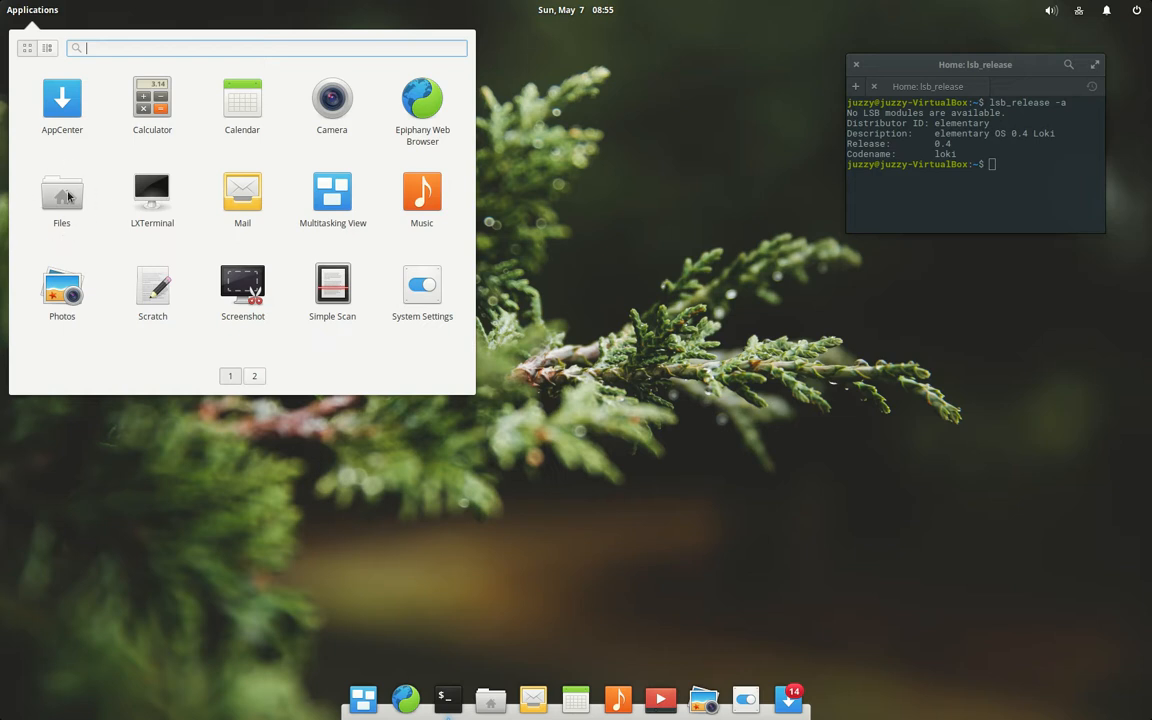
# Step: Launch Files on the Home folder and confirm version 0.3.0.2 in About Files
pyautogui.click(62, 196)
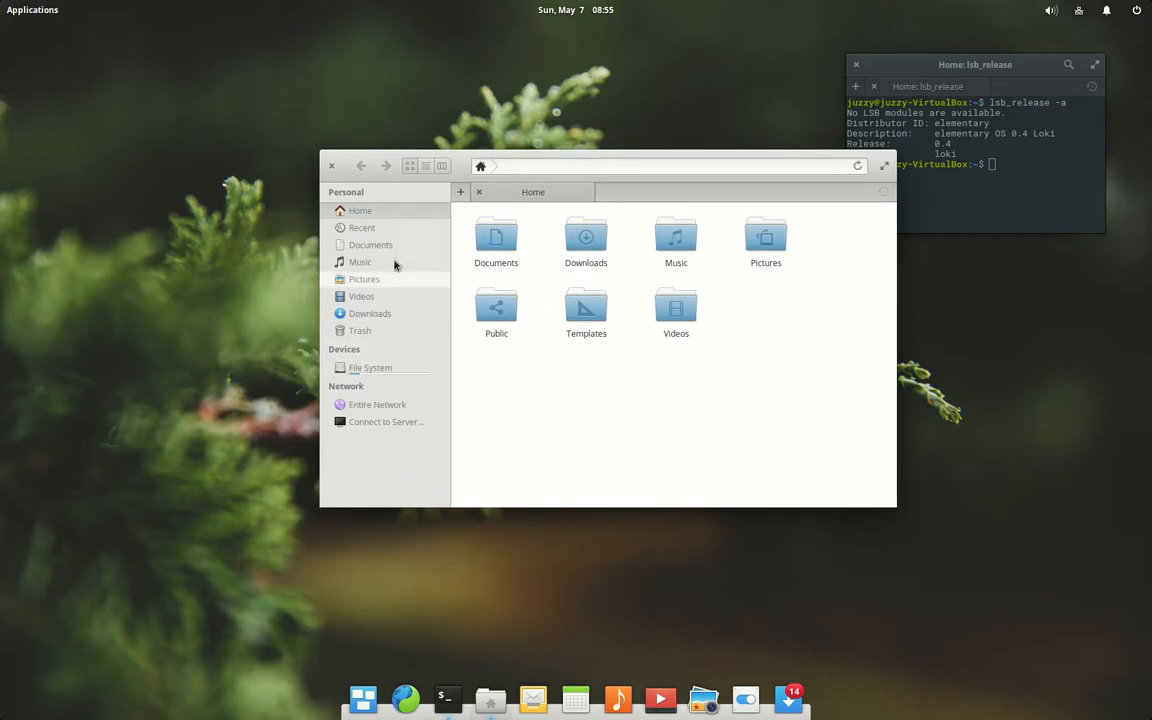
pyautogui.rightClick(490, 698)
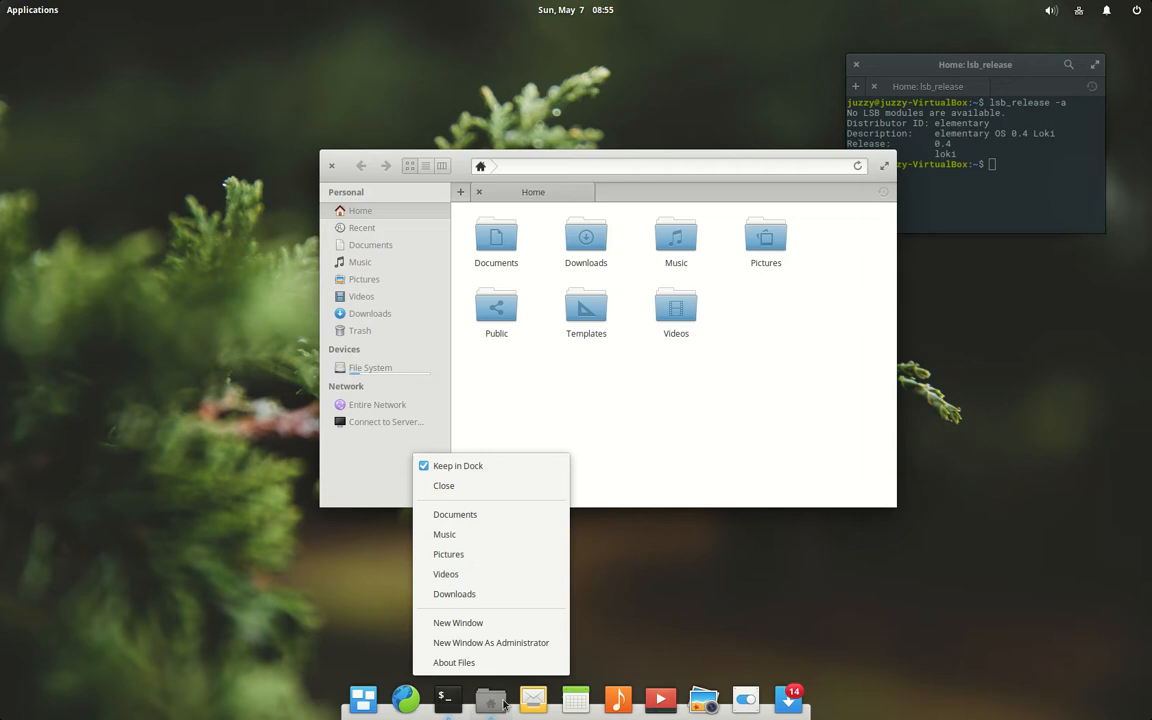
pyautogui.moveTo(446, 572)
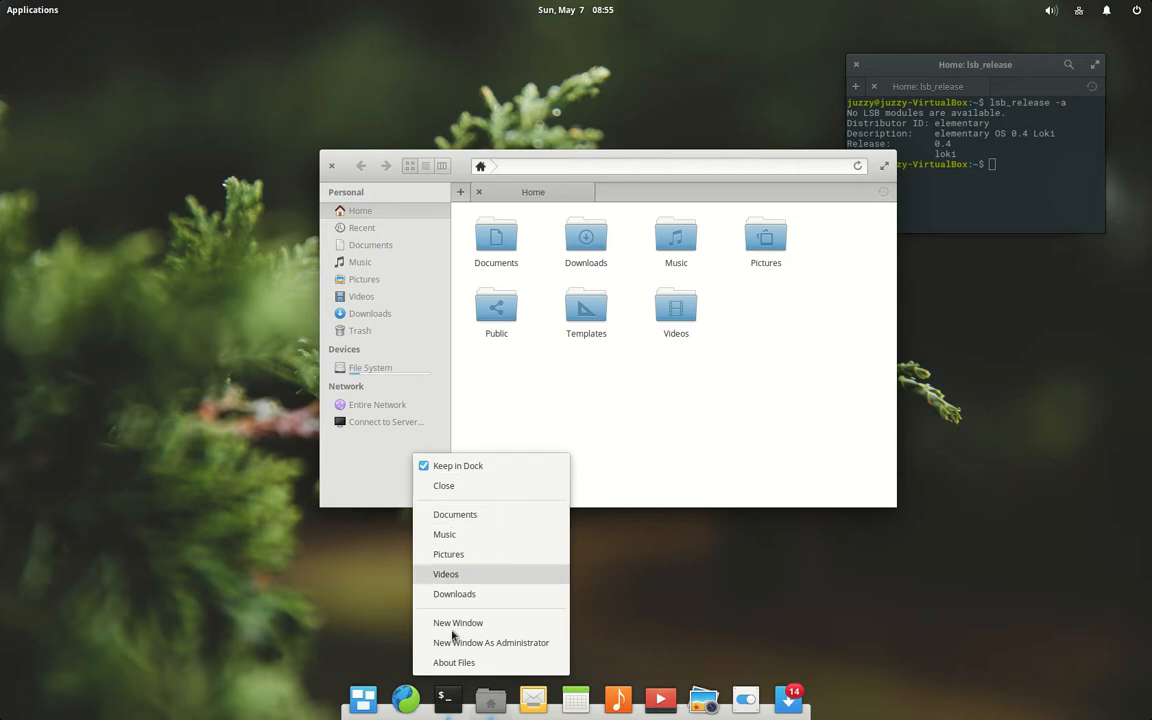
pyautogui.click(454, 662)
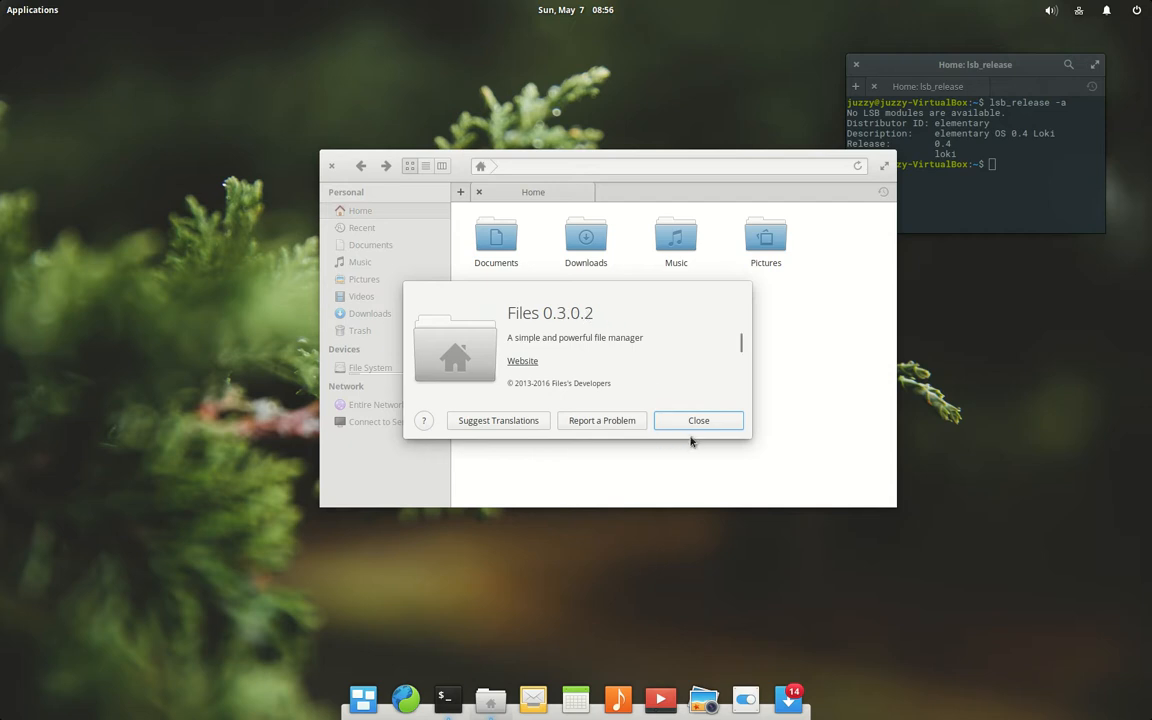
pyautogui.click(698, 420)
pyautogui.write('uname -a')
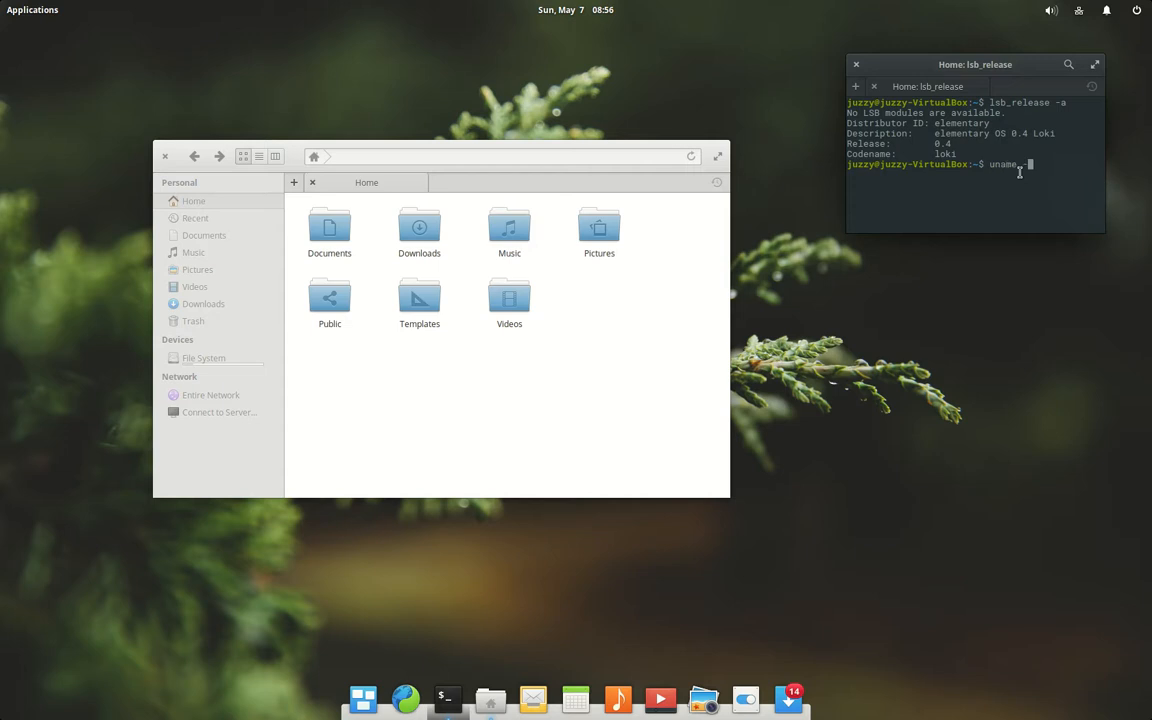
# Step: Run uname -a to show the Linux 4.4.0-38-generic x86_64 kernel
pyautogui.press('Return')
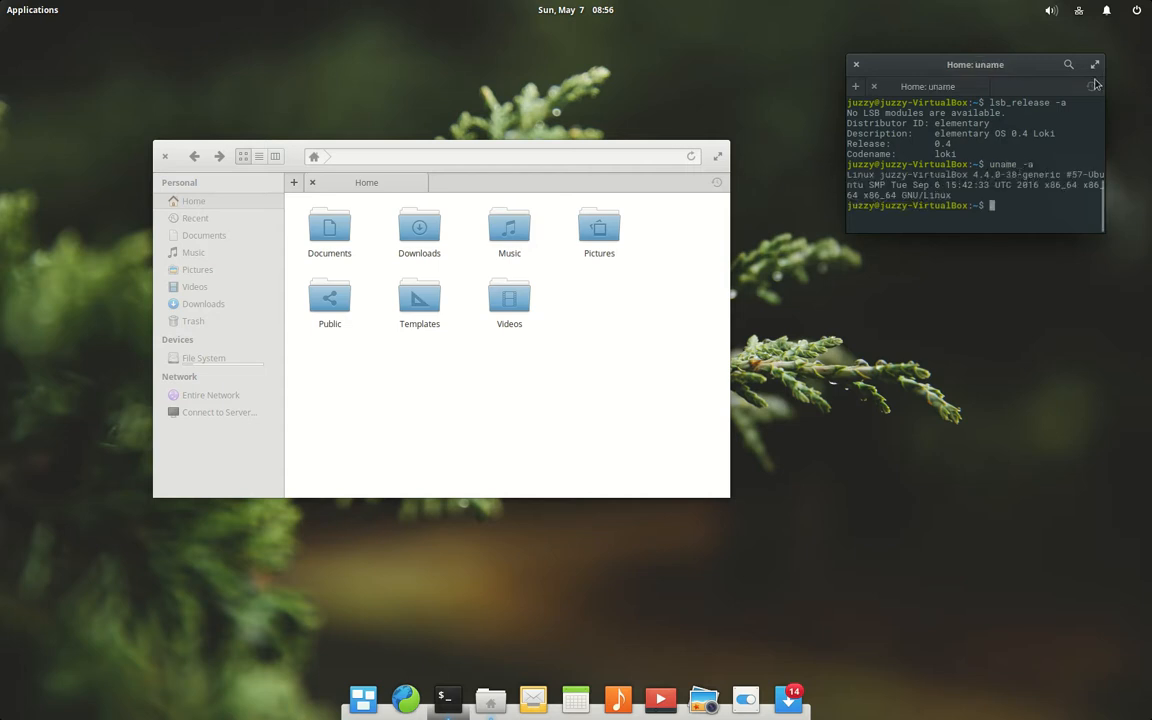
pyautogui.doubleClick(984, 176)
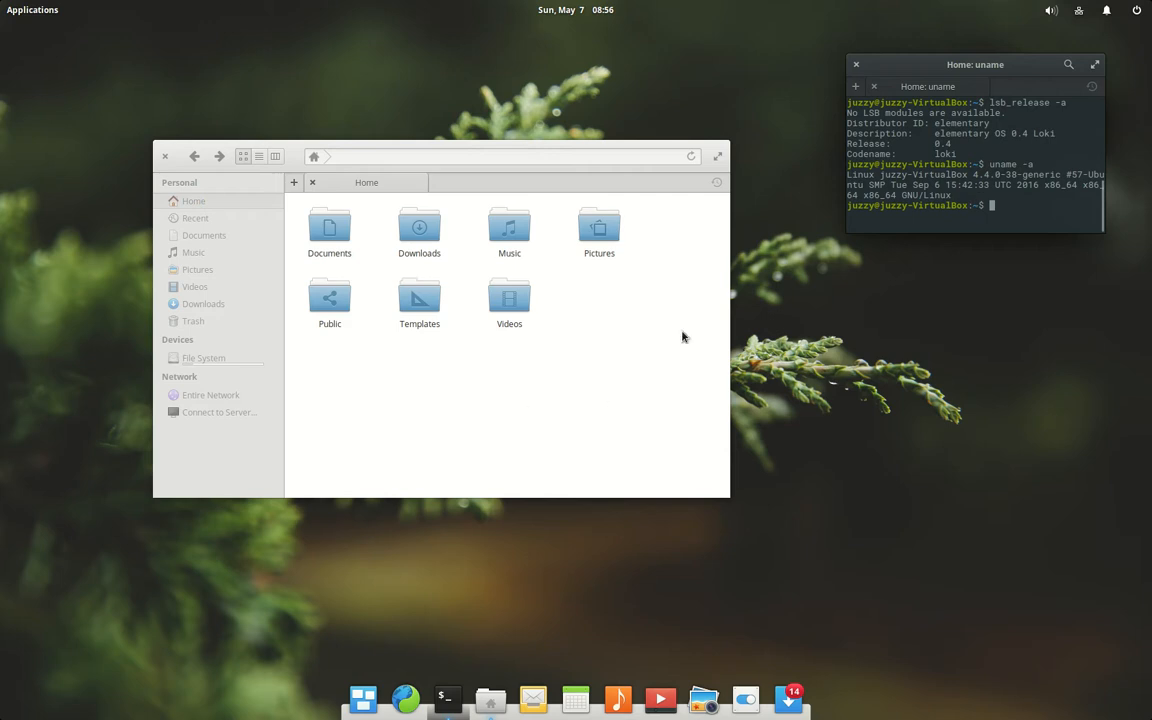
pyautogui.moveTo(620, 150)
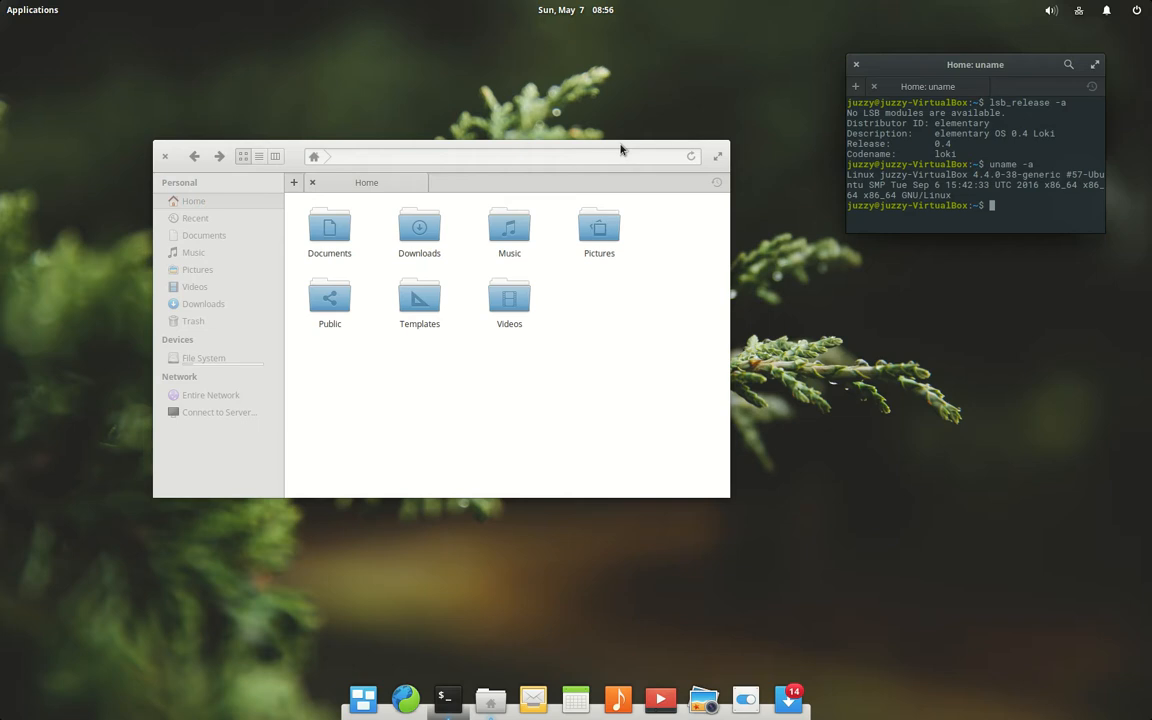
pyautogui.moveTo(362, 154)
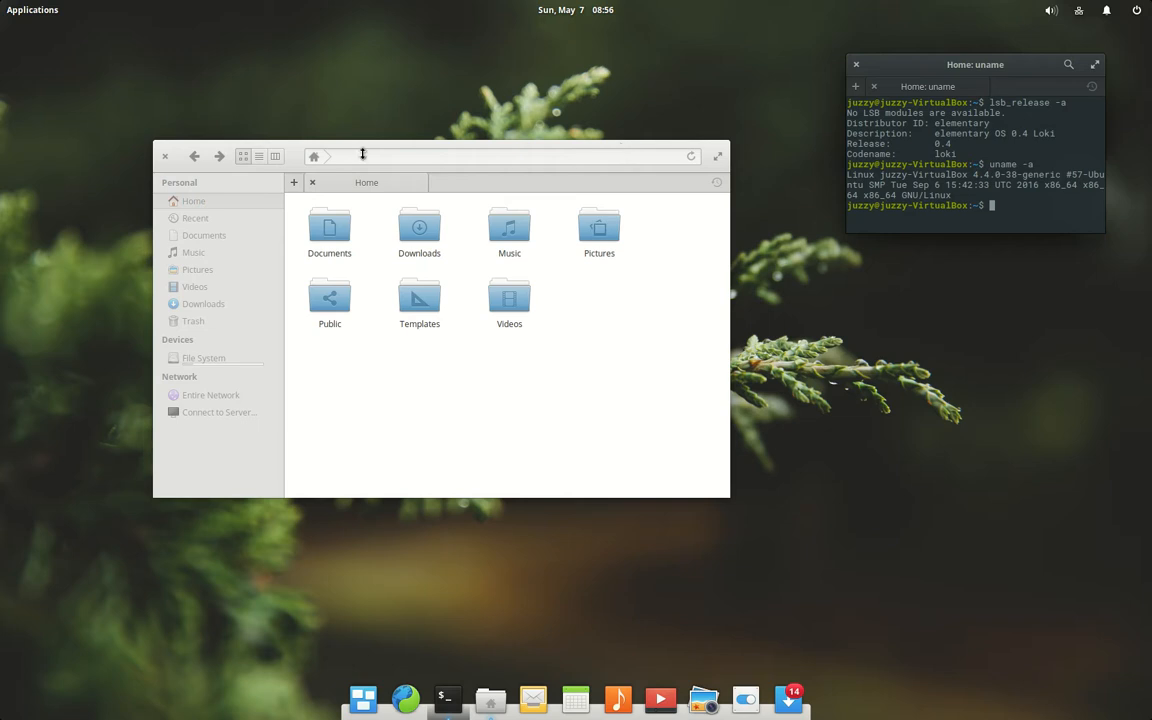
pyautogui.moveTo(790, 698)
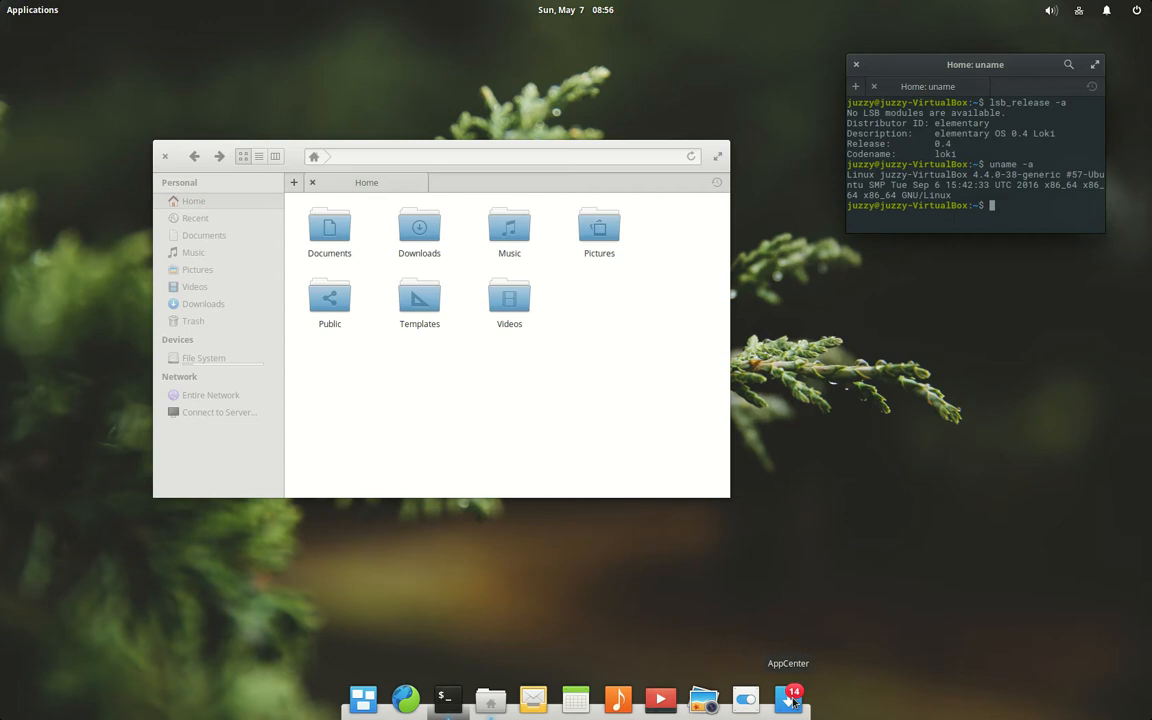
# Step: Launch AppCenter from the dock and move its categories window into view
pyautogui.click(788, 698)
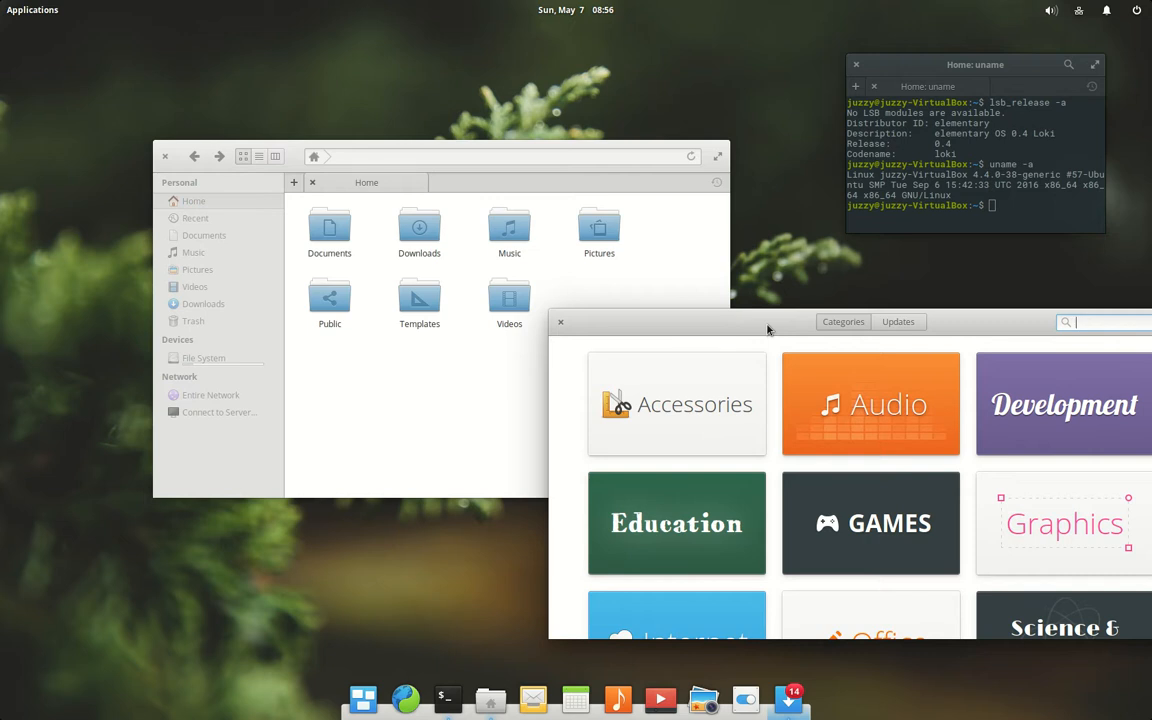
pyautogui.moveTo(768, 320); pyautogui.dragTo(640, 312)
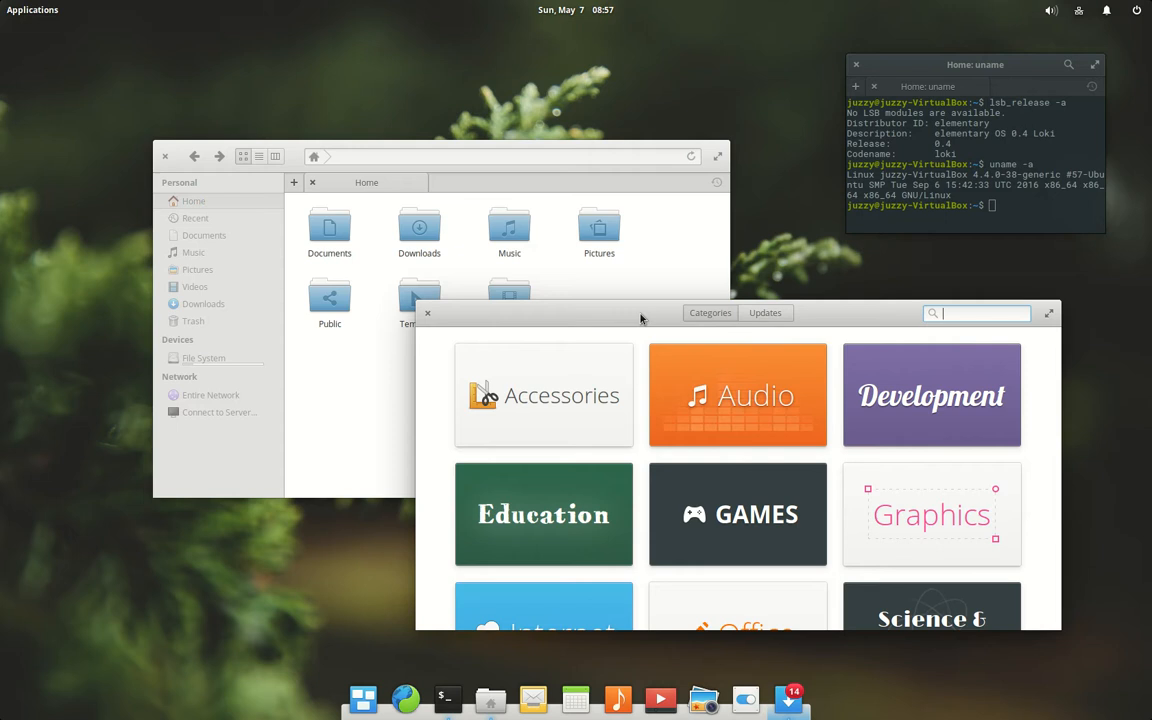
pyautogui.moveTo(584, 242)
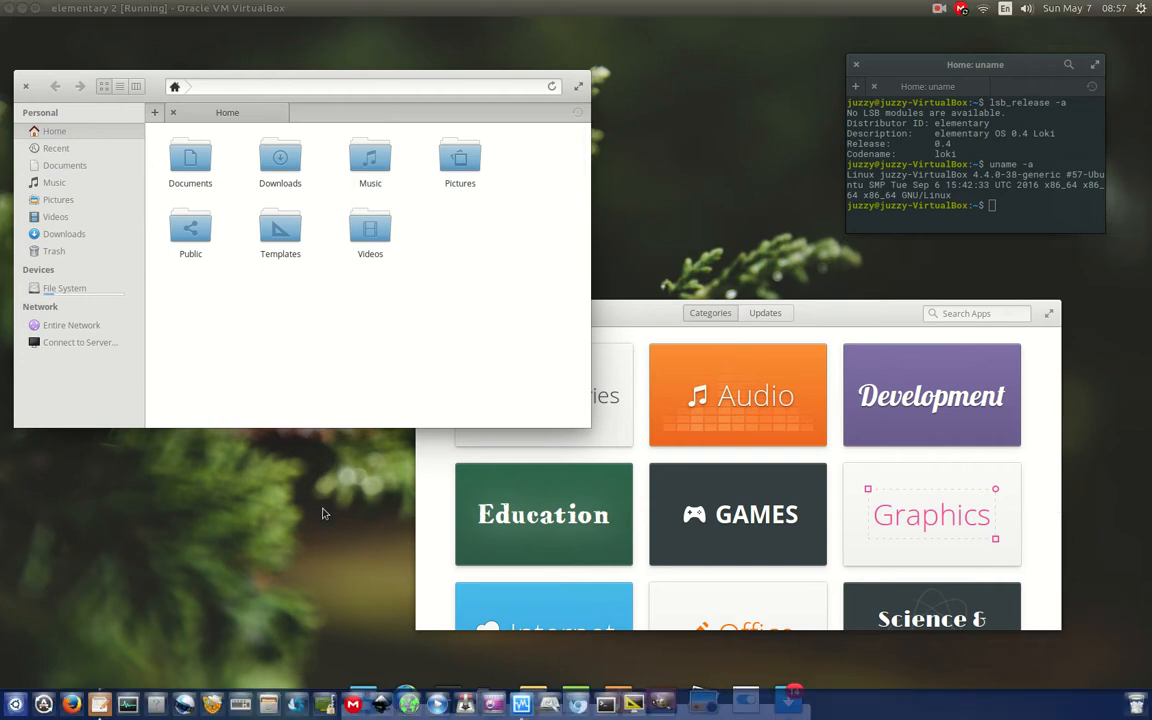
pyautogui.moveTo(324, 564)
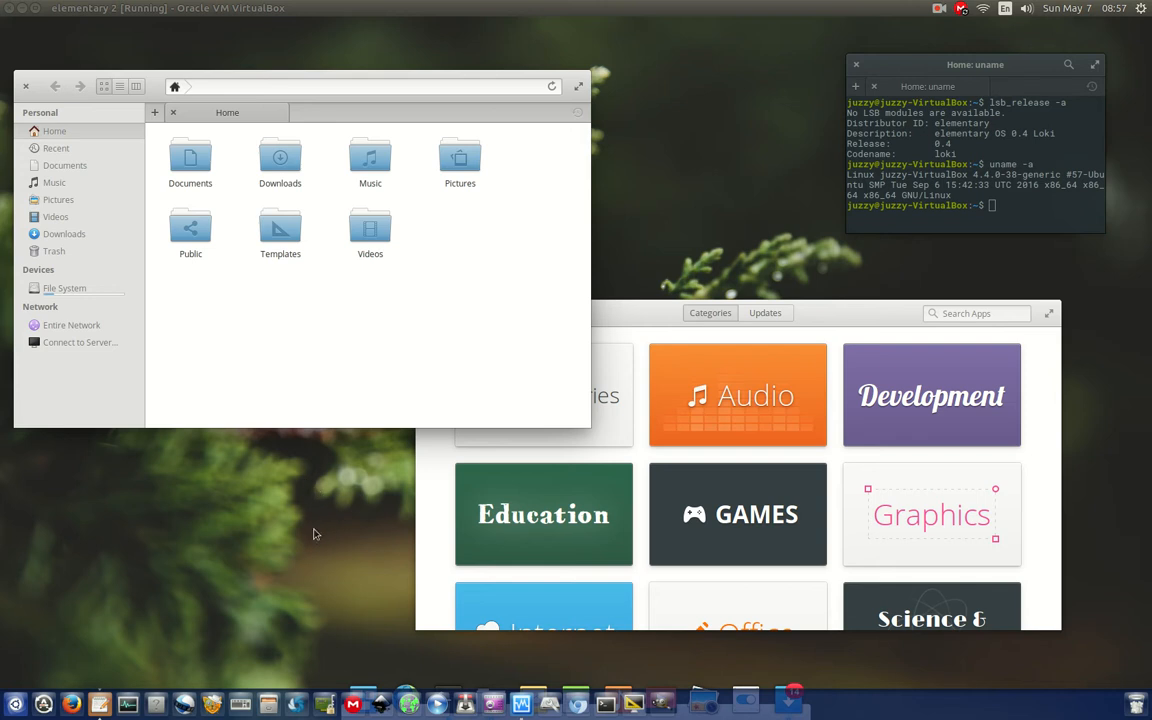
pyautogui.moveTo(324, 472)
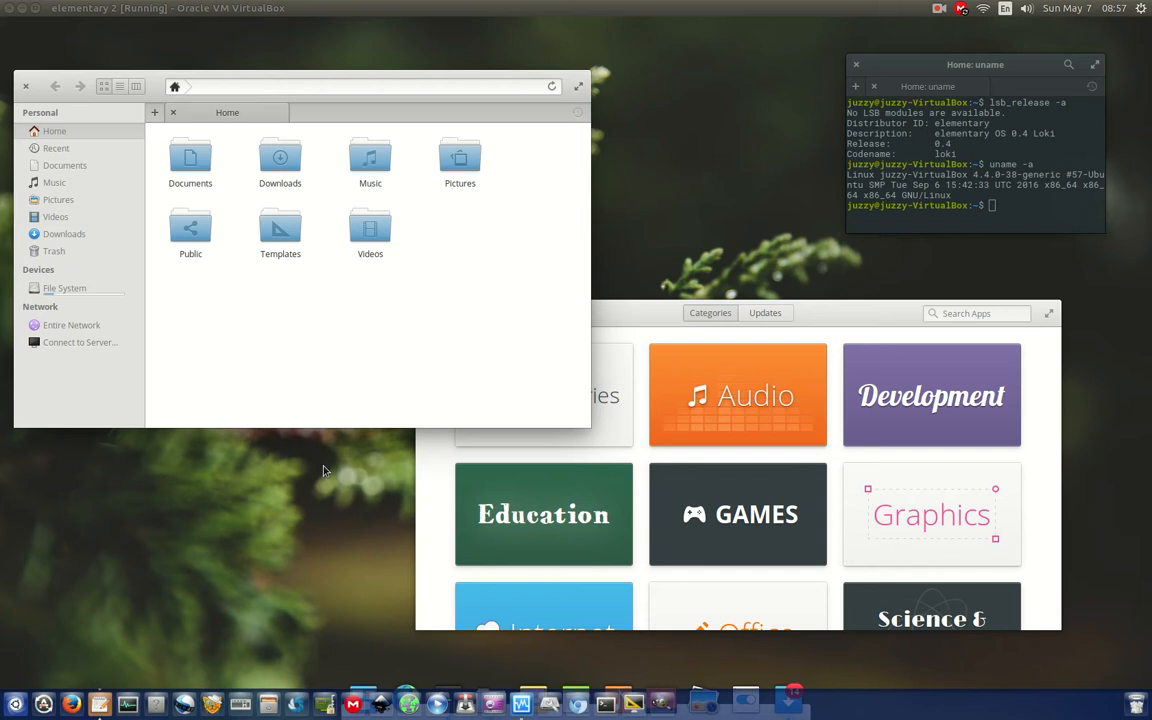
pyautogui.moveTo(622, 294)
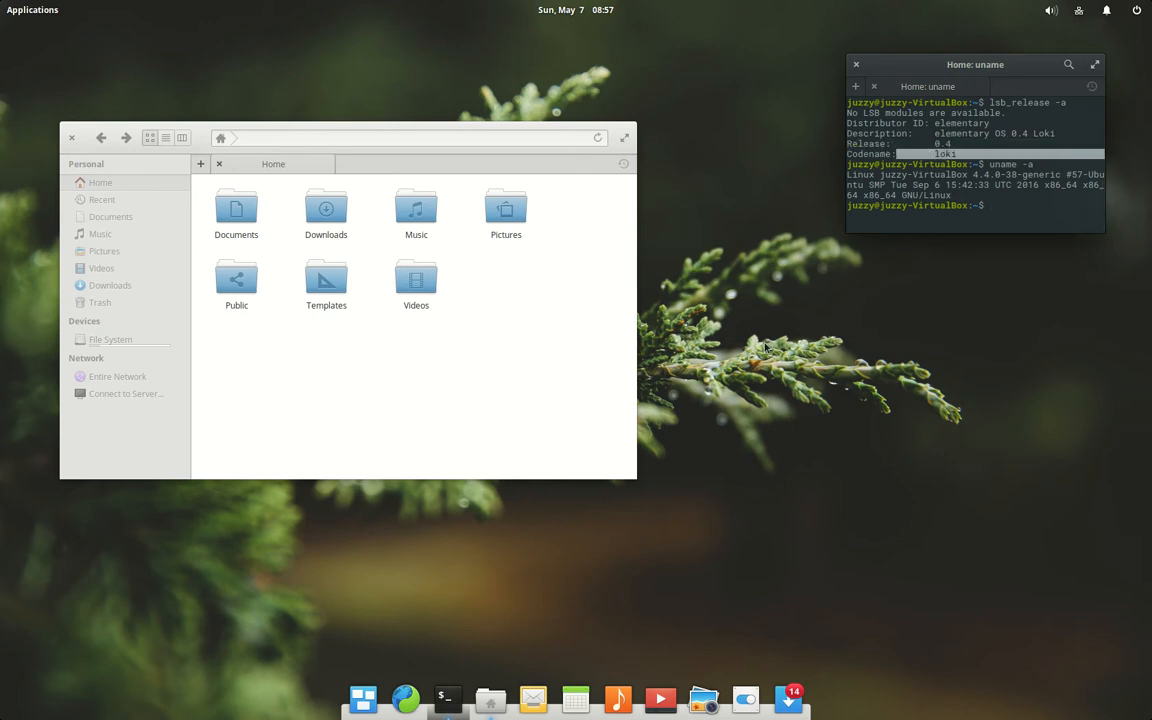
pyautogui.moveTo(764, 336)
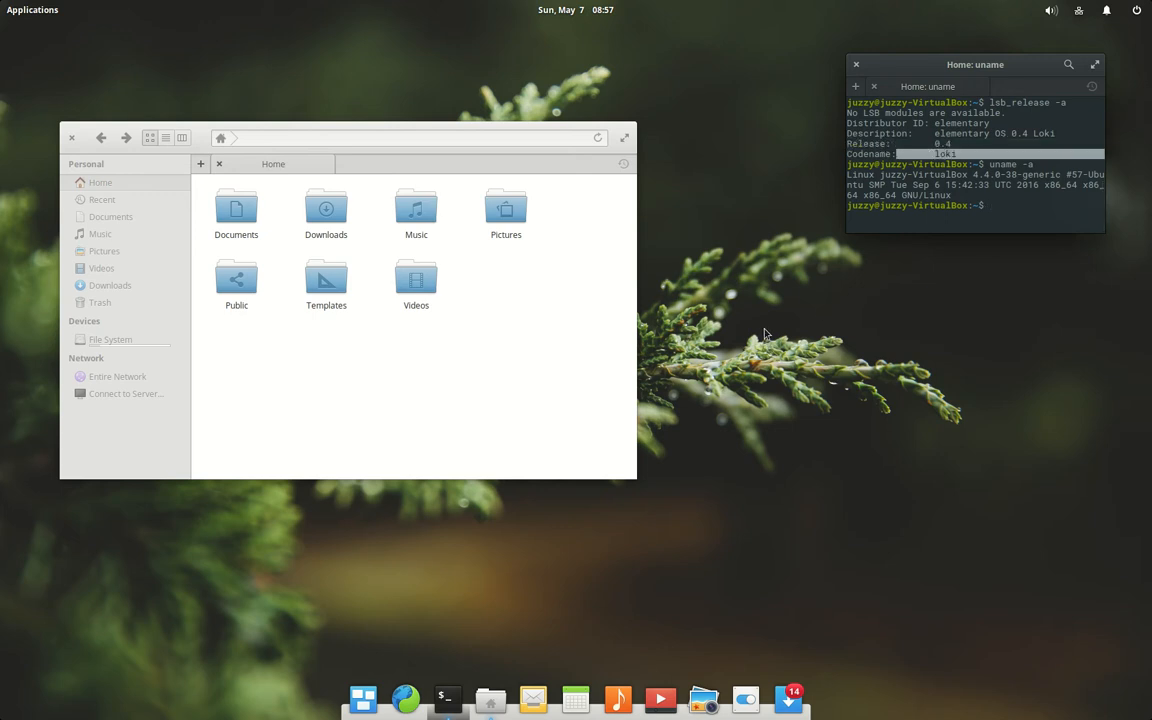